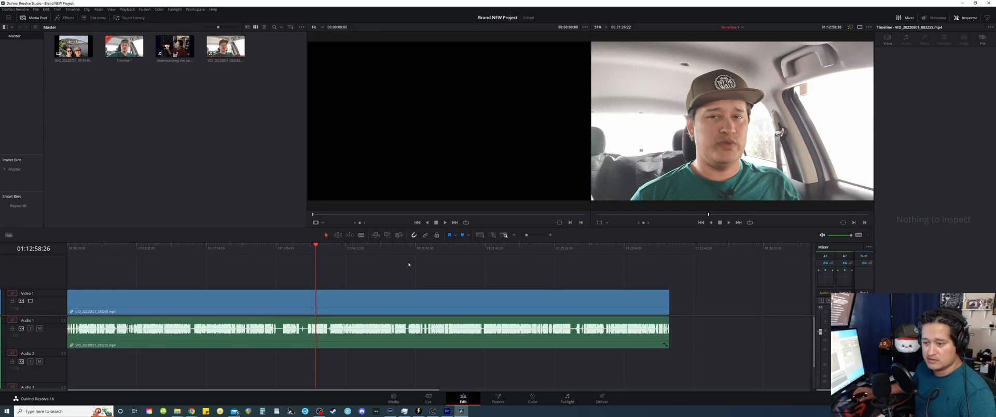
Step: Move the playhead back in the clip and select the timeline clip
{"action": "left_click", "coordinate": [251, 246]}
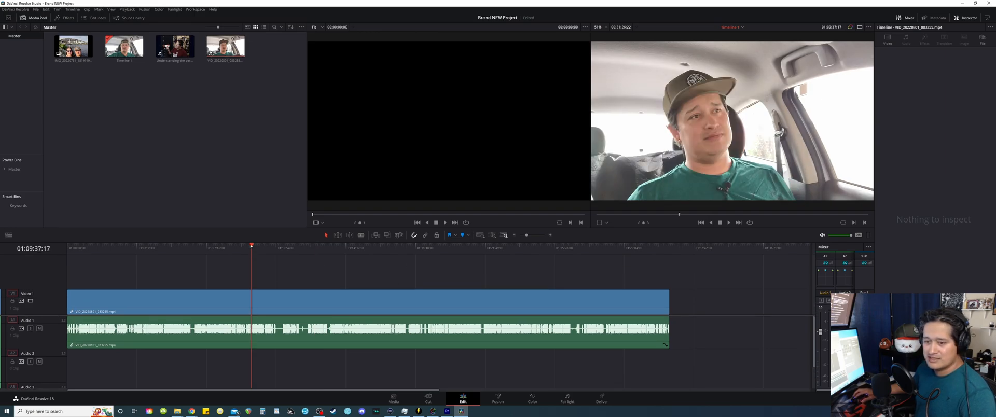
{"action": "left_click", "coordinate": [214, 244]}
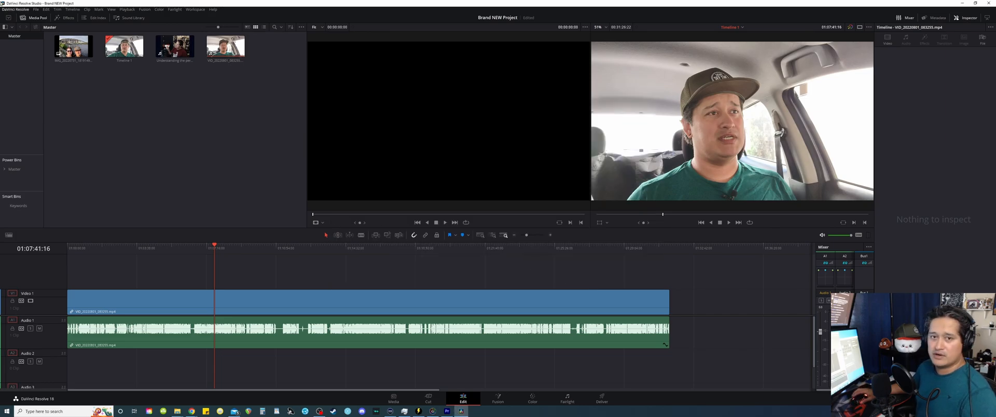
{"action": "left_click", "coordinate": [16, 9]}
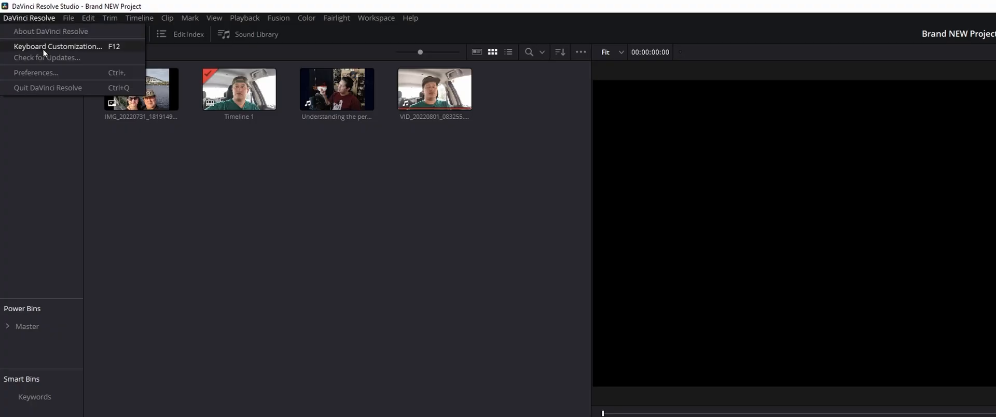
{"action": "left_click", "coordinate": [58, 46]}
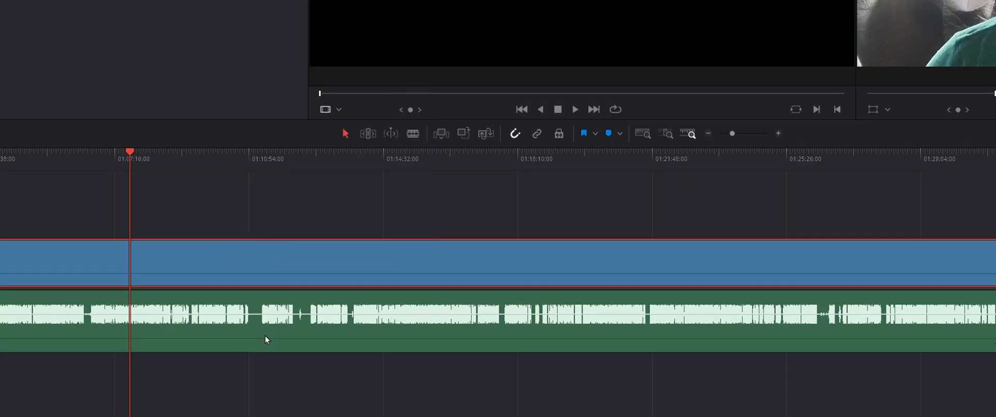
Step: Locate the clip in the media pool and filter shortcut commands for 'norma'
{"action": "right_click", "coordinate": [266, 339]}
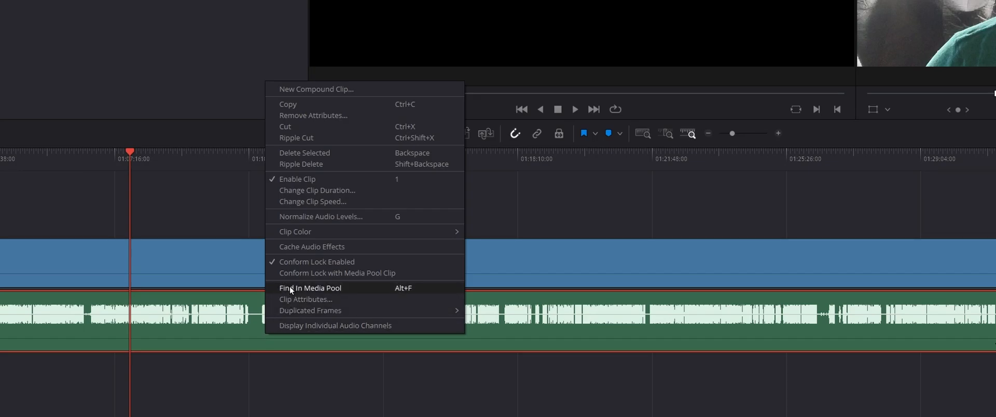
{"action": "left_click", "coordinate": [320, 216]}
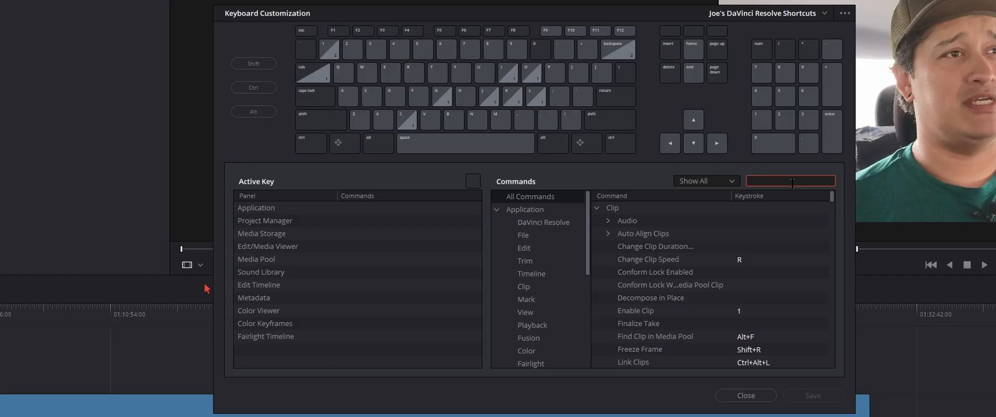
{"action": "type", "text": "norma"}
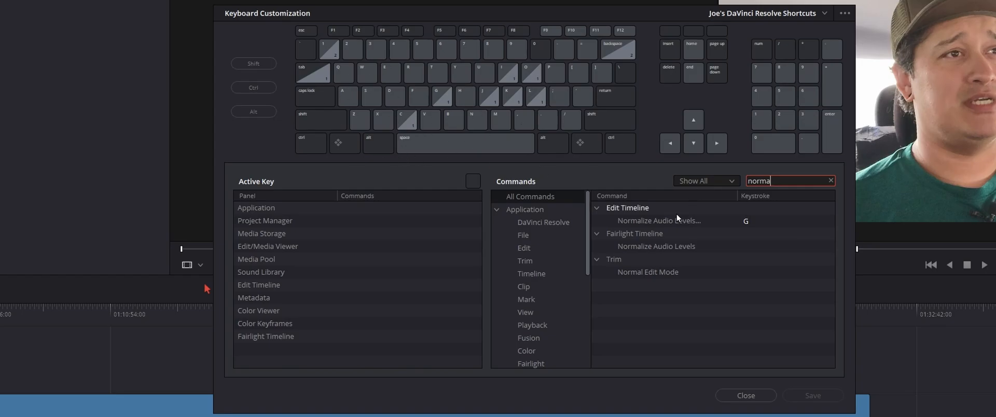
{"action": "mouse_move", "coordinate": [753, 366]}
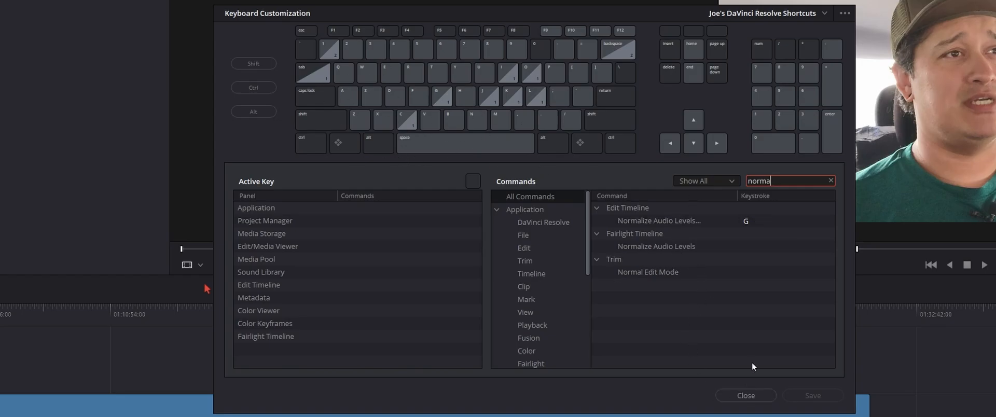
Step: Close Keyboard Customization and park the playhead on the cut in VID_20220801_083255.mp4
{"action": "left_click", "coordinate": [745, 395]}
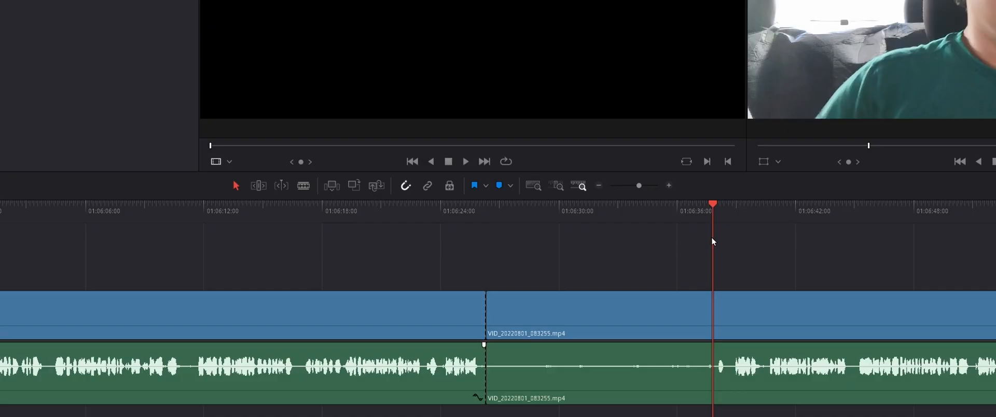
{"action": "left_click", "coordinate": [487, 211]}
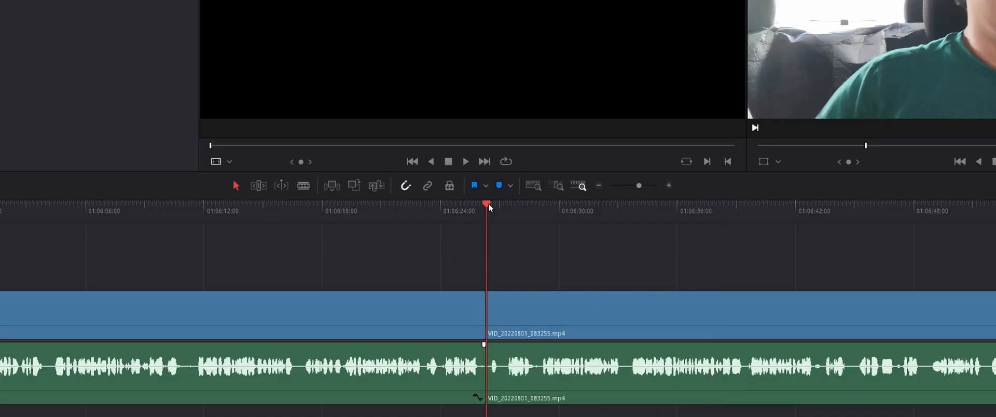
Step: Stretch IMG_20220731_181914984.jpg on V2 to the cut, shorten it back, then select its end point
{"action": "left_click", "coordinate": [310, 211]}
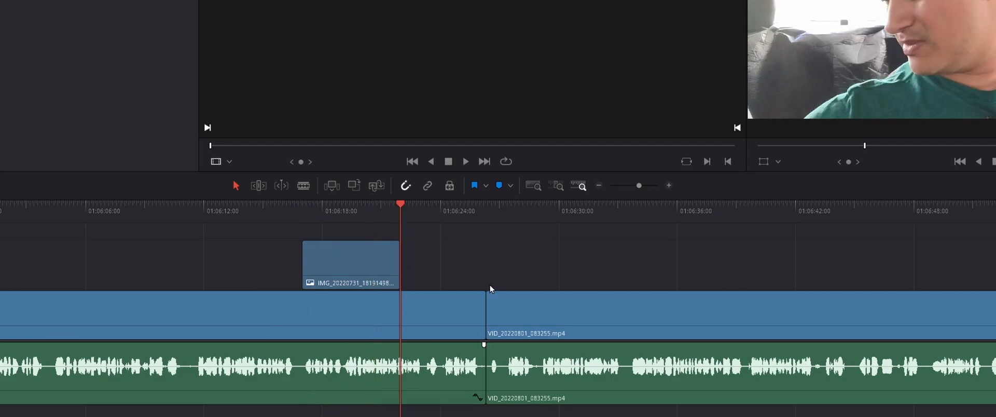
{"action": "left_click_drag", "start_coordinate": [400, 266], "coordinate": [419, 267]}
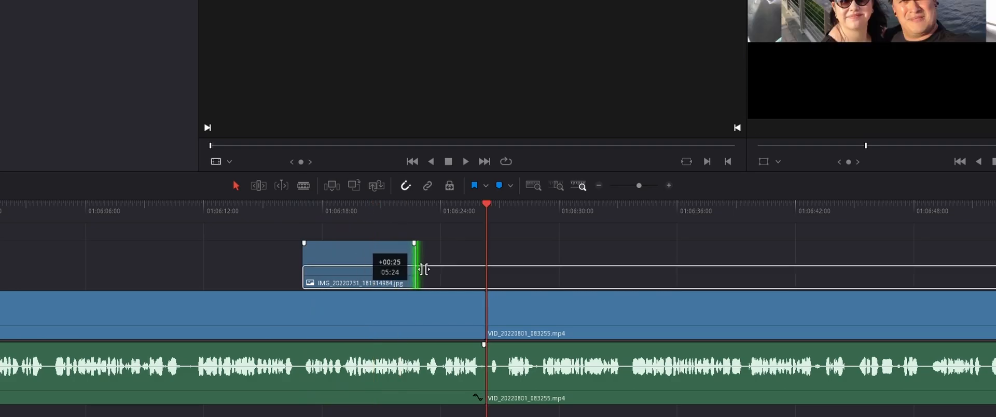
{"action": "left_click_drag", "start_coordinate": [416, 270], "coordinate": [486, 270]}
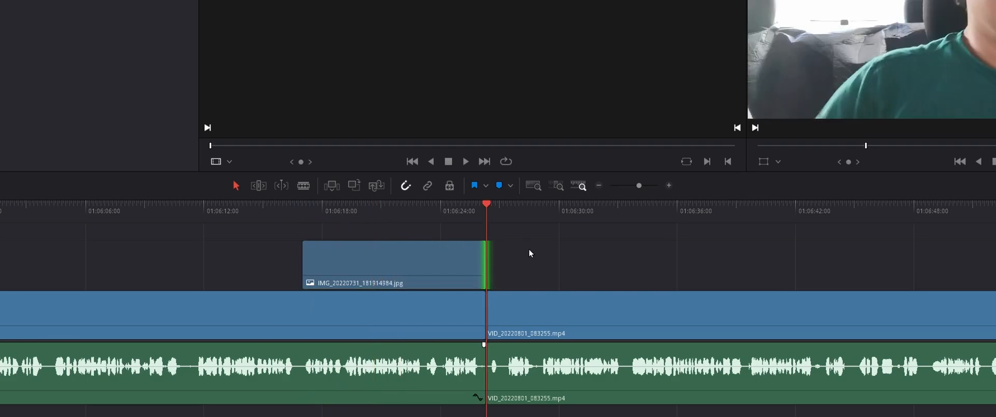
{"action": "mouse_move", "coordinate": [606, 257]}
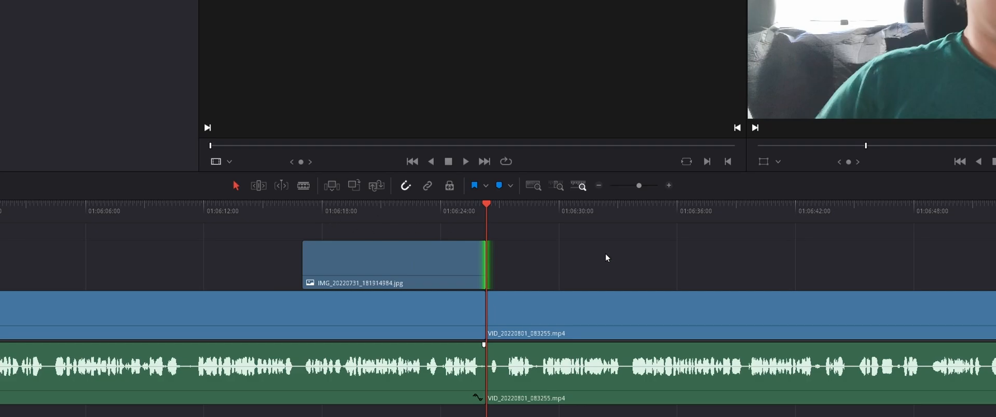
{"action": "left_click_drag", "start_coordinate": [487, 260], "coordinate": [398, 261]}
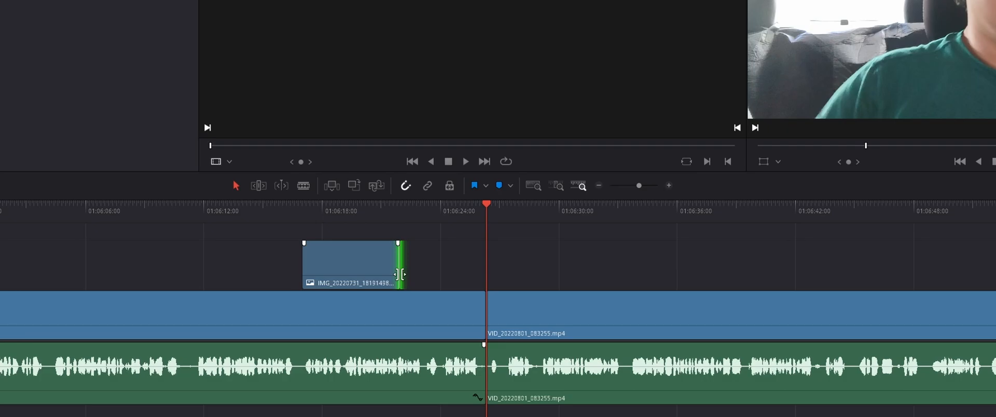
{"action": "left_click_drag", "start_coordinate": [404, 264], "coordinate": [487, 263]}
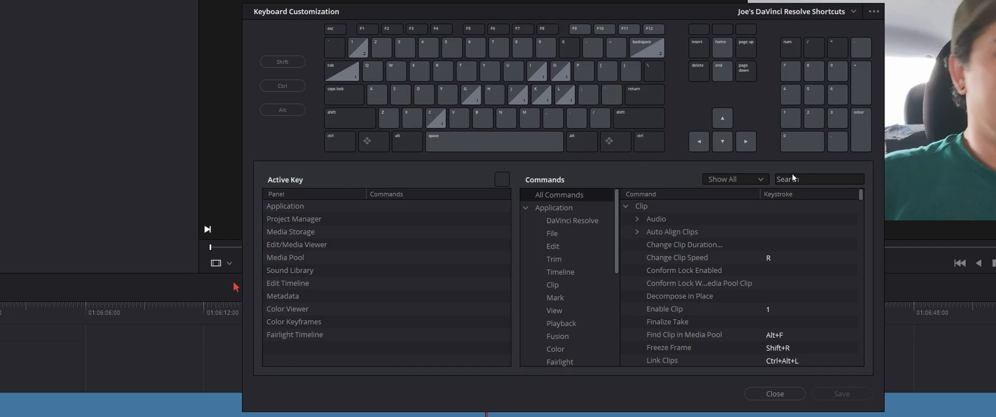
Step: Search shortcuts for 'exte' and inspect Extend Edit, assigned Shift+X under Trim
{"action": "type", "text": "exte"}
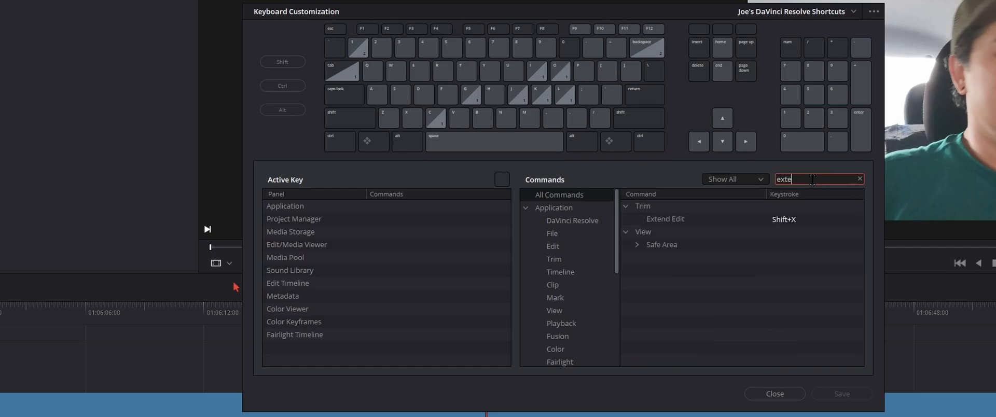
{"action": "left_click", "coordinate": [665, 218]}
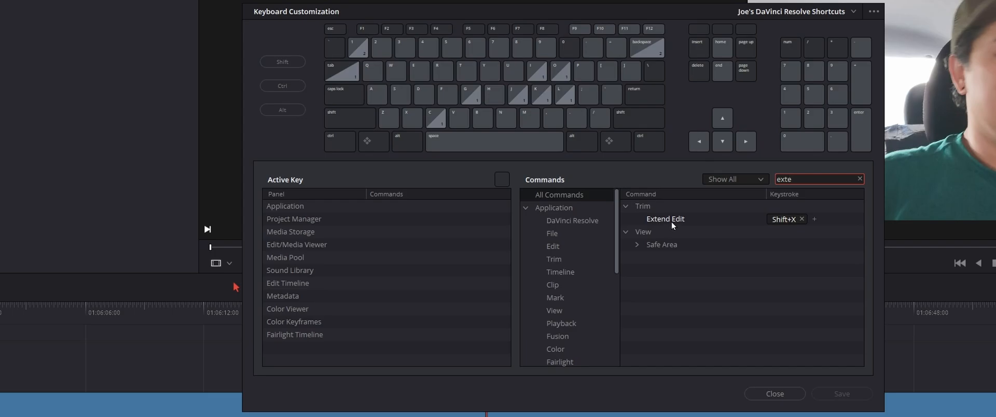
{"action": "mouse_move", "coordinate": [697, 221]}
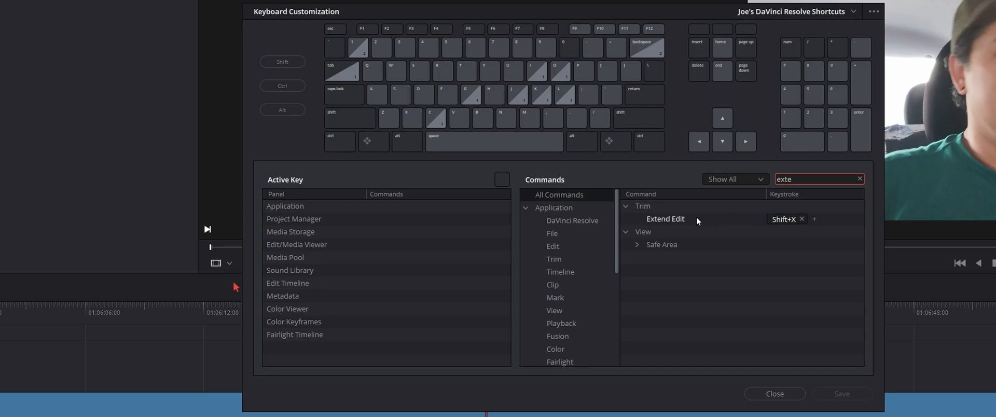
{"action": "mouse_move", "coordinate": [665, 219]}
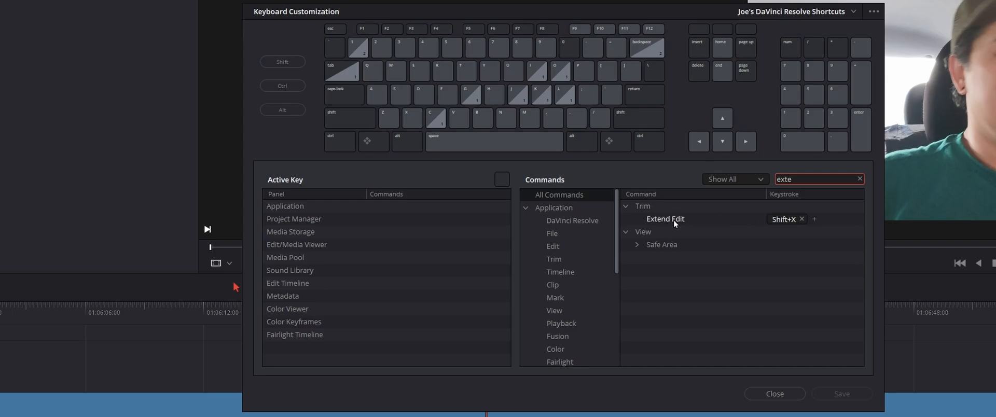
{"action": "mouse_move", "coordinate": [670, 224]}
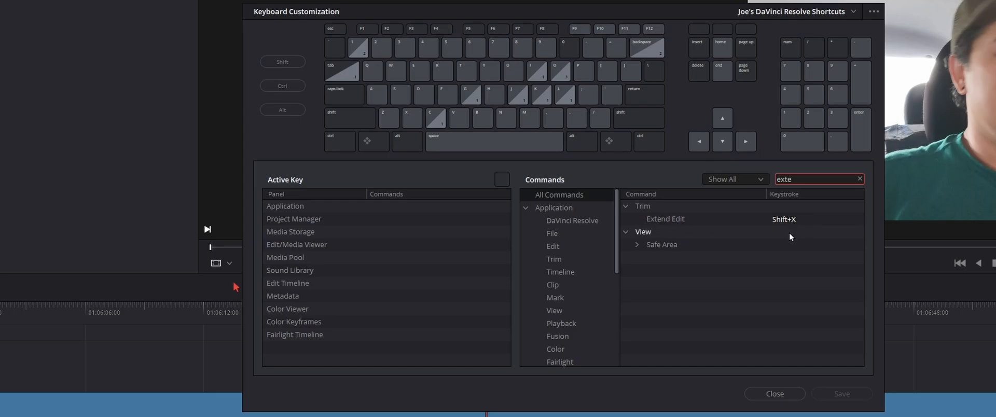
{"action": "mouse_move", "coordinate": [776, 392]}
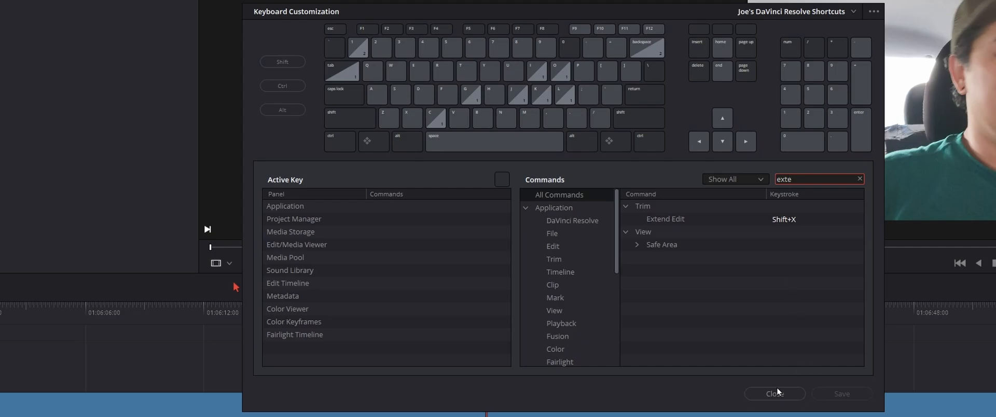
{"action": "left_click", "coordinate": [774, 394]}
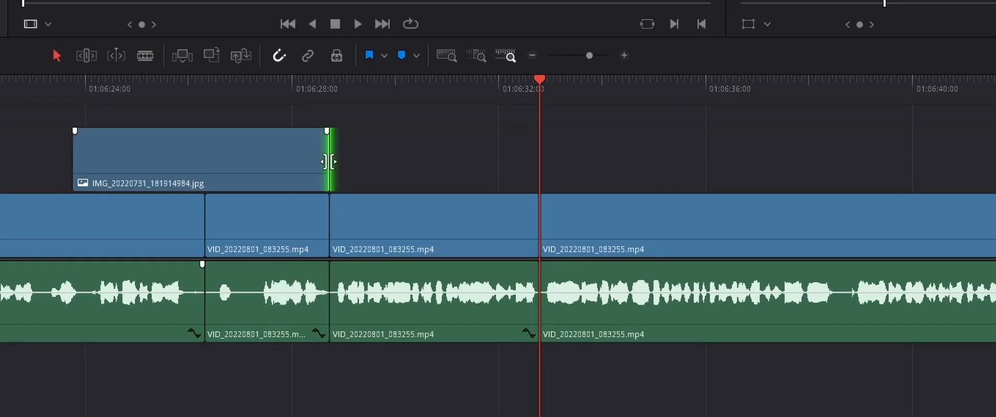
Step: Extend the IMG_20220731_181914984.jpg end to the playhead cut, then further along the timeline
{"action": "left_click_drag", "start_coordinate": [329, 161], "coordinate": [540, 160]}
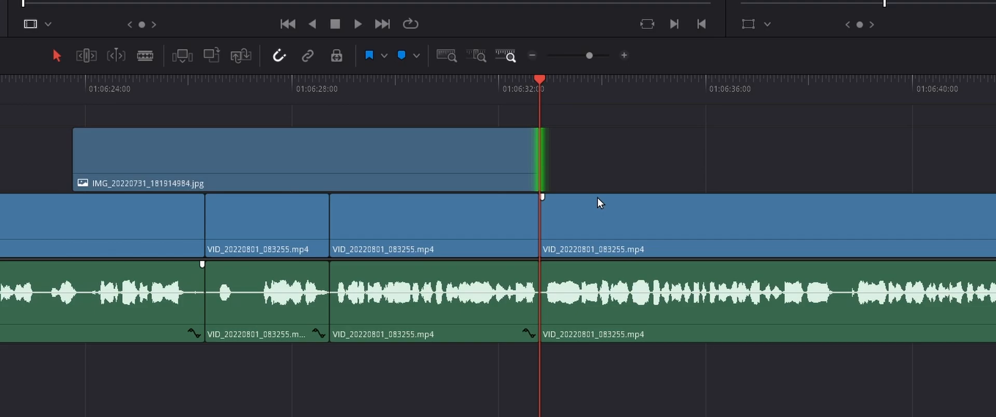
{"action": "left_click_drag", "start_coordinate": [540, 159], "coordinate": [374, 159]}
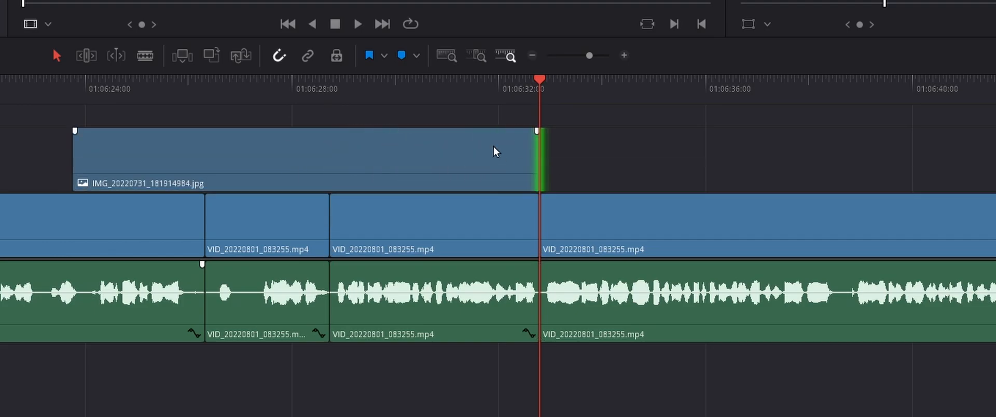
{"action": "mouse_move", "coordinate": [328, 154]}
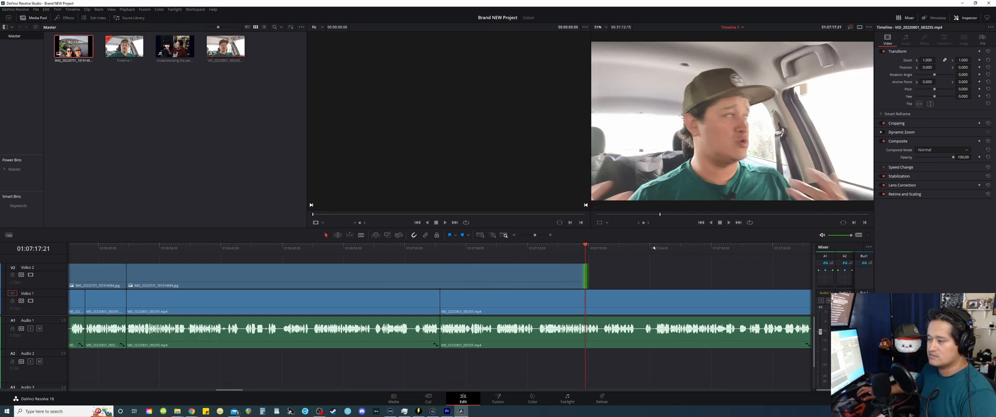
{"action": "left_click", "coordinate": [581, 244]}
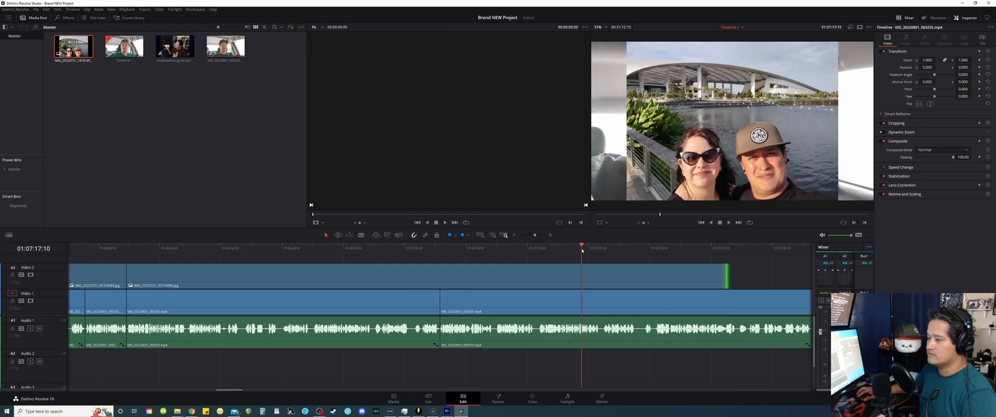